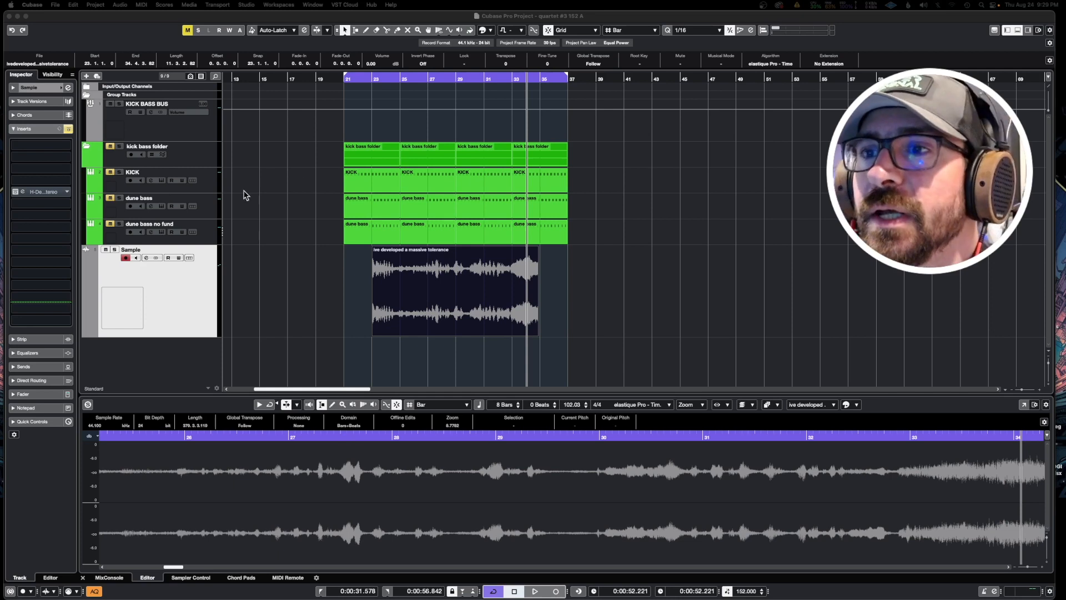
{"action": "mouse_move", "coordinate": [198, 300]}
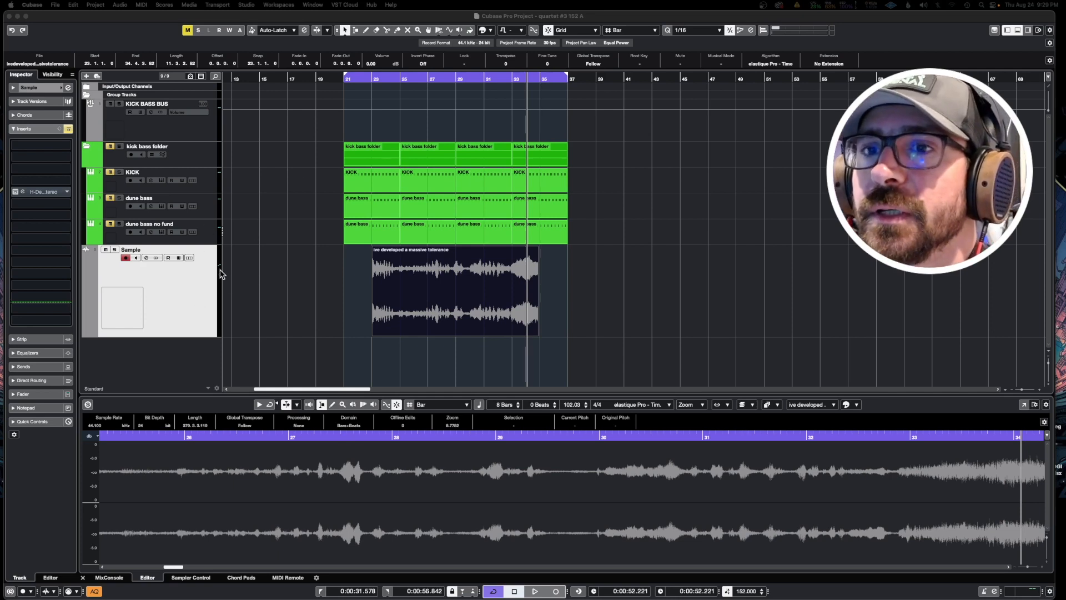
Select the dialogue sample audio event on the Sample track
{"action": "left_click", "coordinate": [427, 284]}
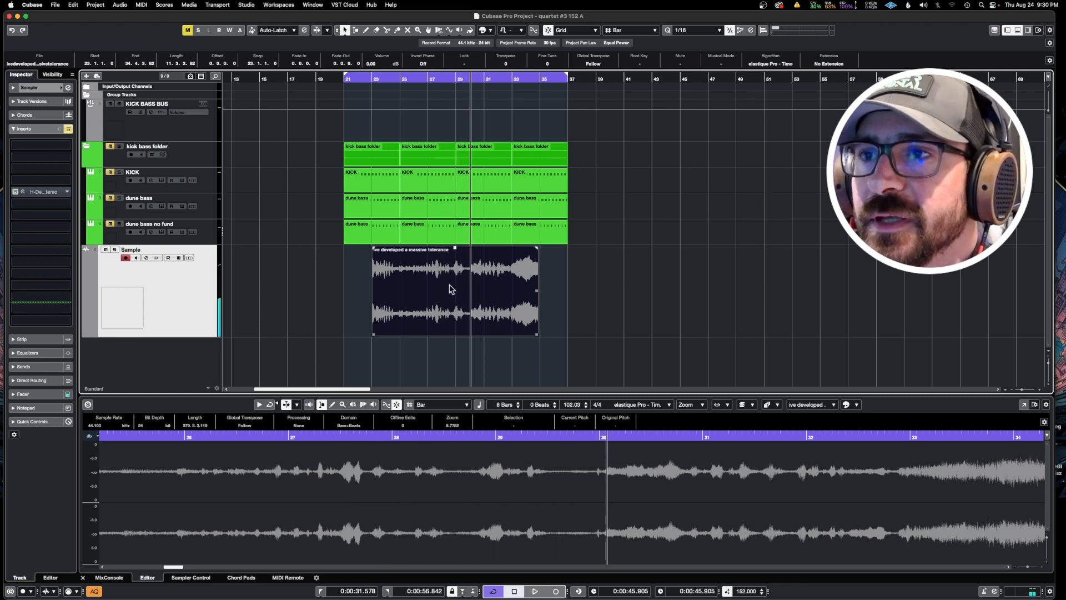
{"action": "mouse_move", "coordinate": [466, 287]}
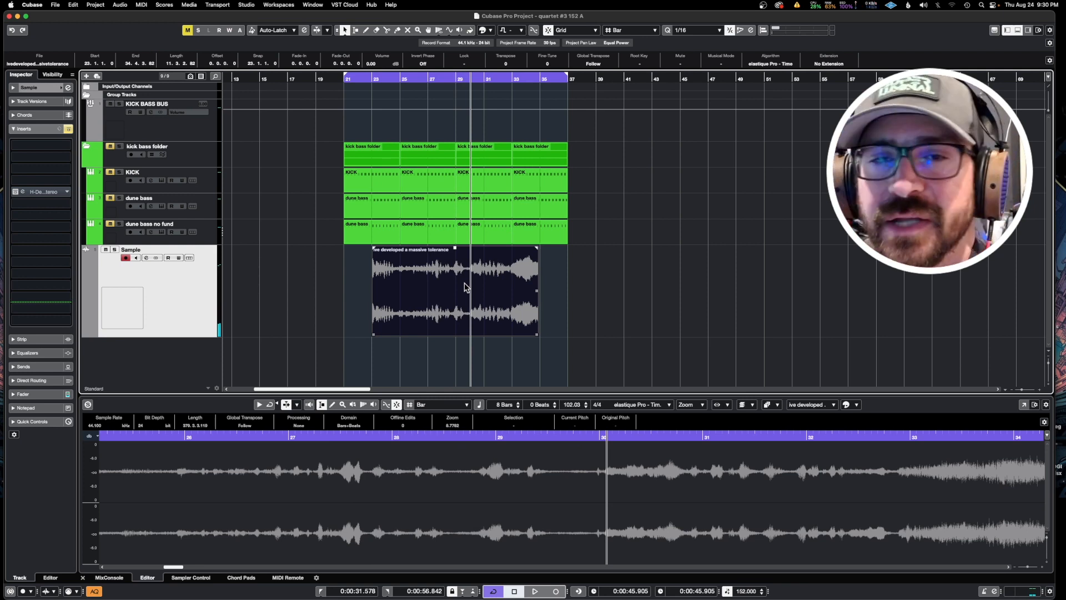
{"action": "left_click", "coordinate": [465, 287]}
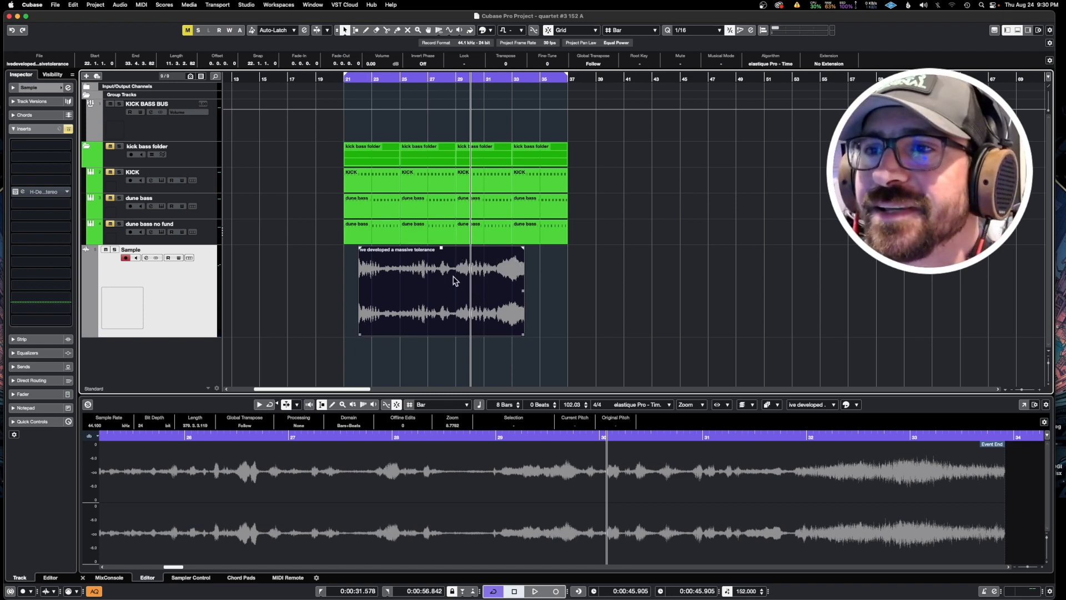
{"action": "mouse_move", "coordinate": [465, 259]}
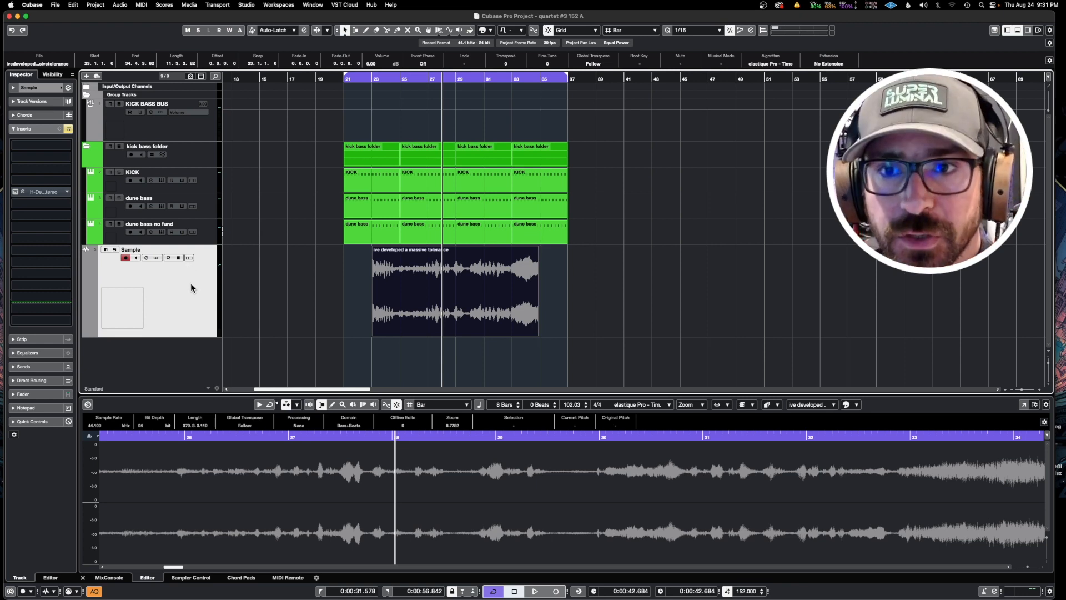
{"action": "mouse_move", "coordinate": [200, 288]}
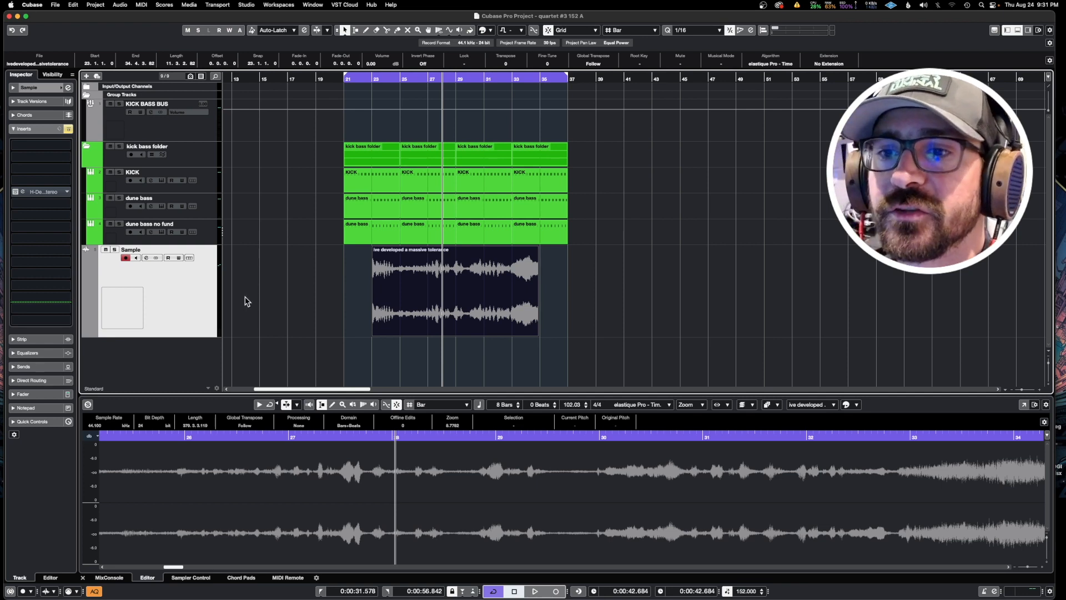
{"action": "mouse_move", "coordinate": [202, 284]}
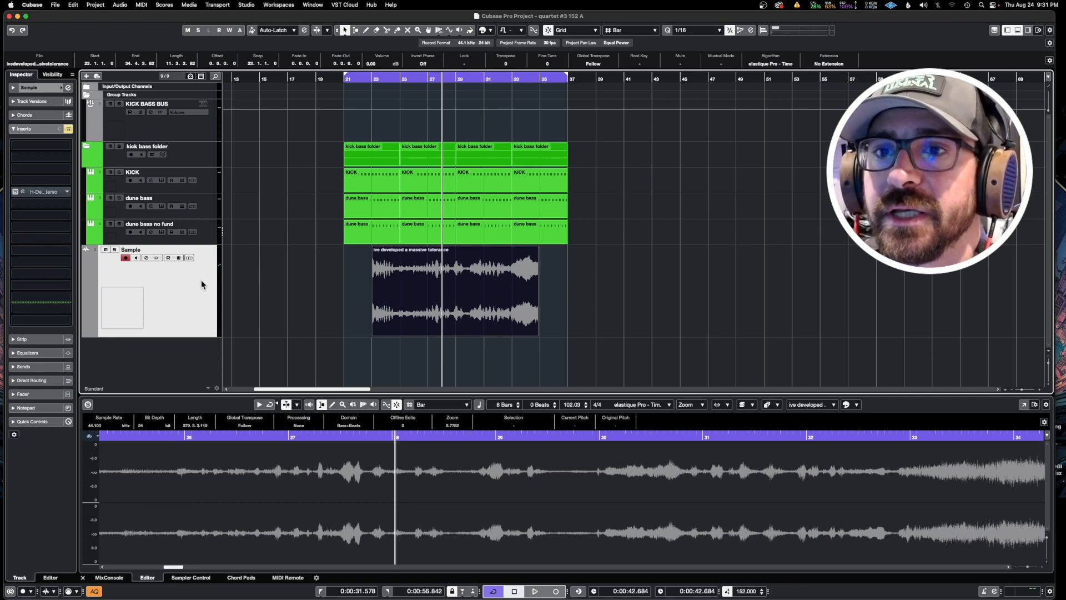
{"action": "mouse_move", "coordinate": [180, 286]}
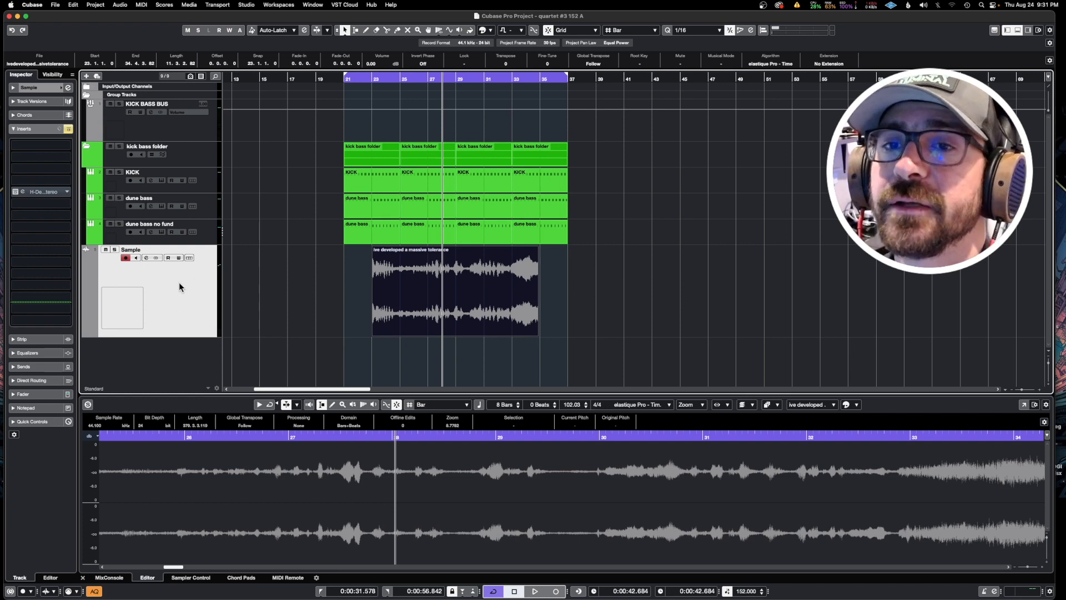
{"action": "left_click", "coordinate": [484, 290]}
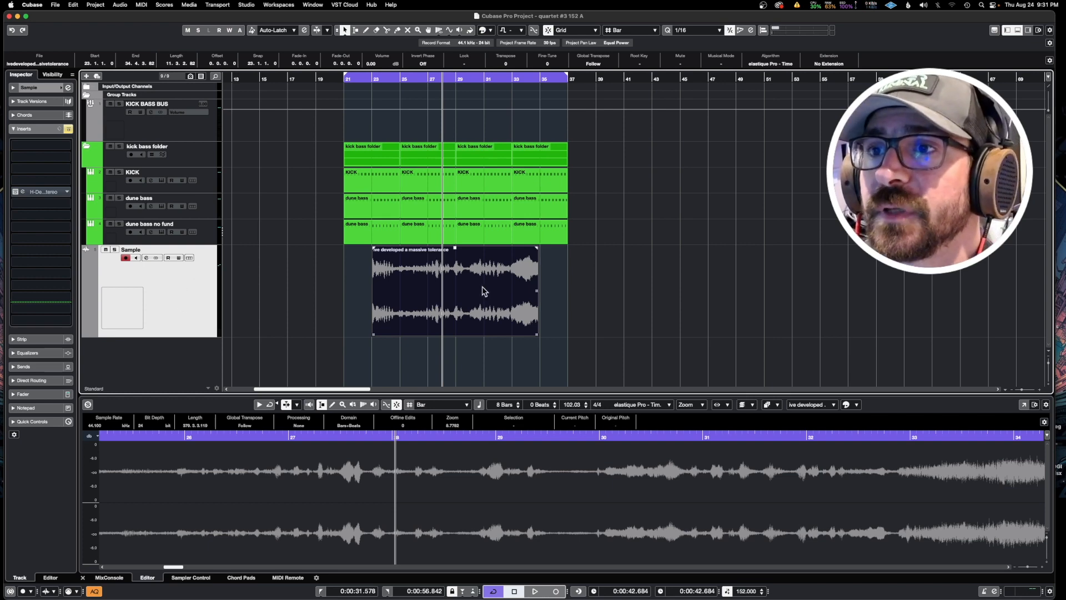
Browse the Project and Edit menus, then show the Audio menu's processing and extension options
{"action": "left_click", "coordinate": [164, 4]}
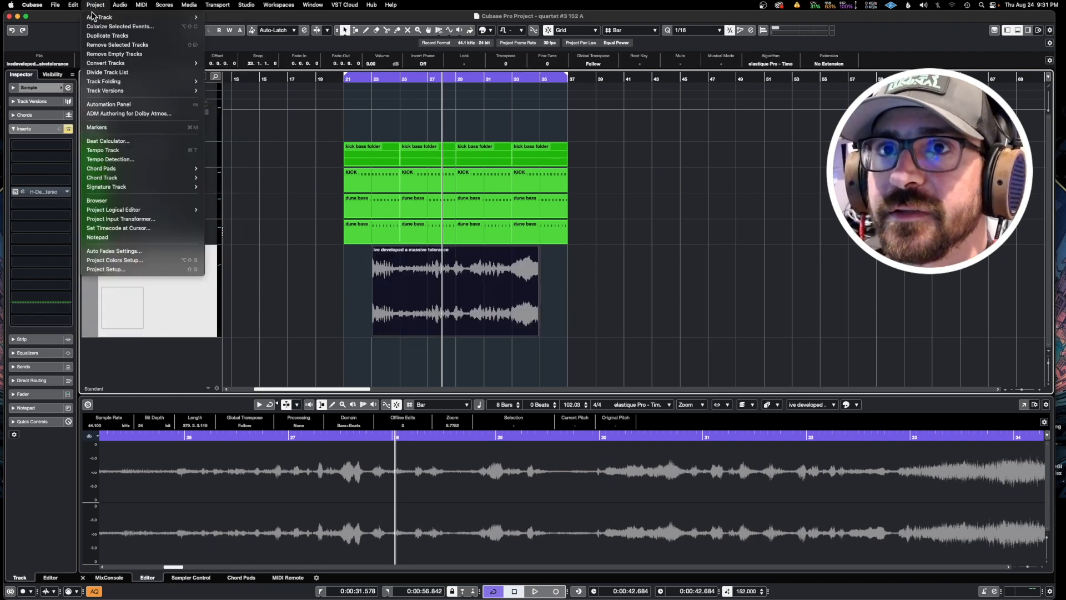
{"action": "left_click", "coordinate": [73, 5]}
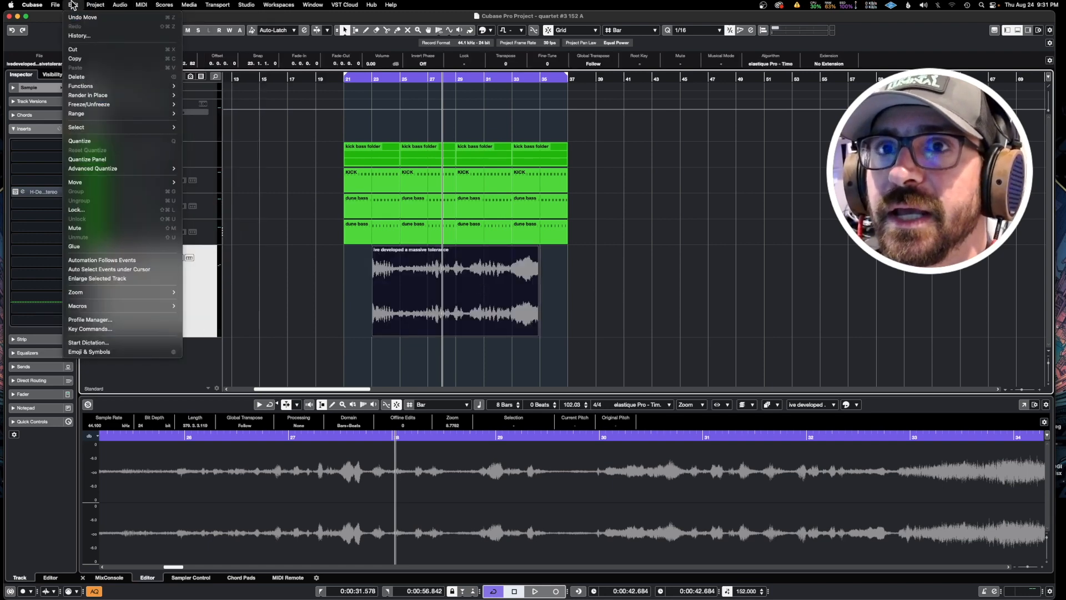
{"action": "left_click", "coordinate": [118, 5]}
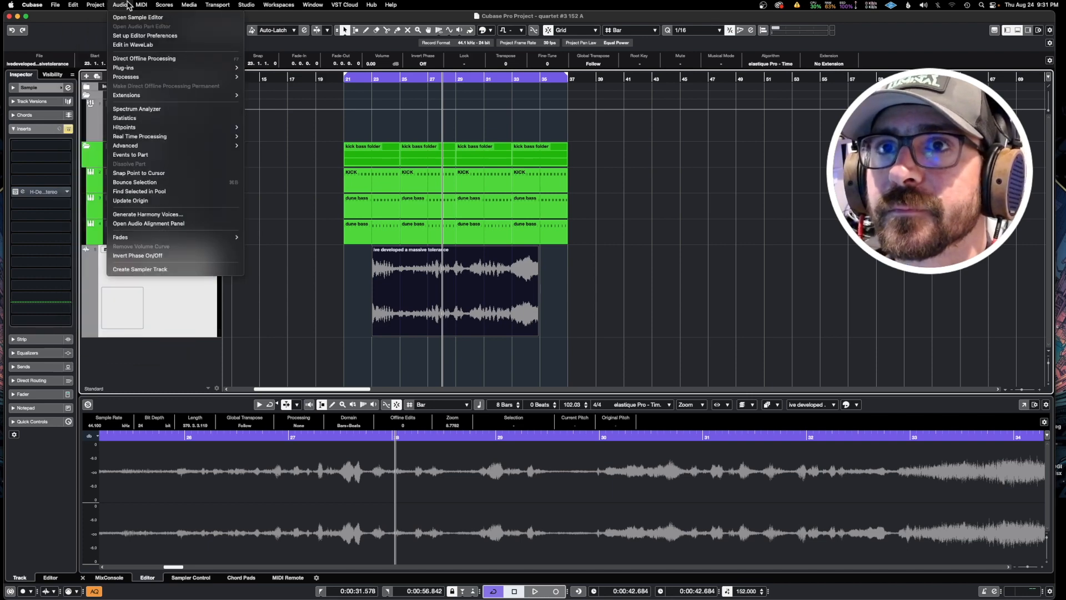
{"action": "mouse_move", "coordinate": [127, 95]}
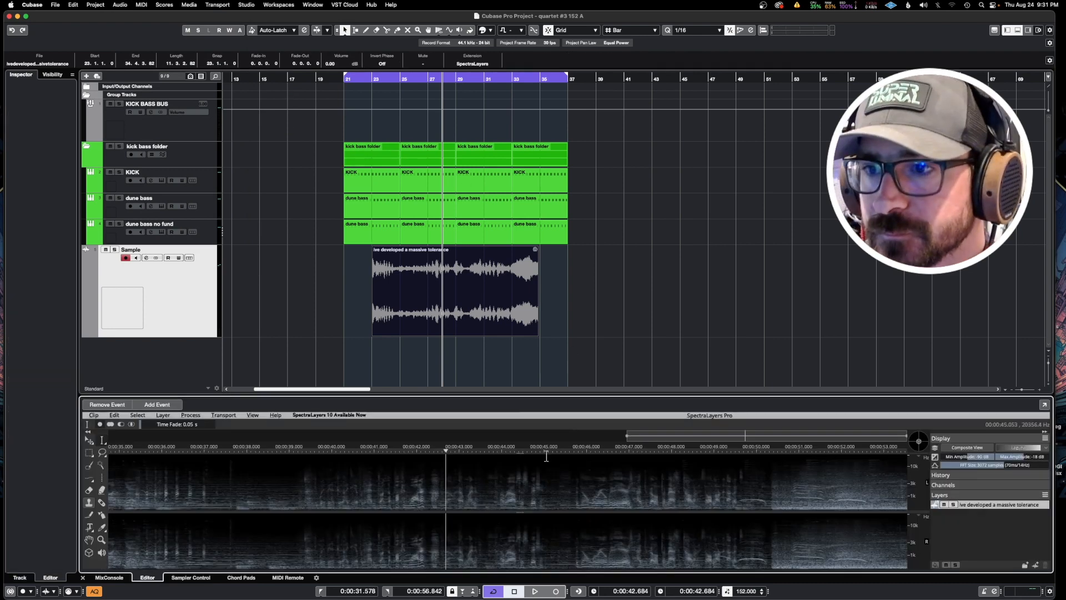
{"action": "left_click_drag", "start_coordinate": [498, 395], "coordinate": [498, 292]}
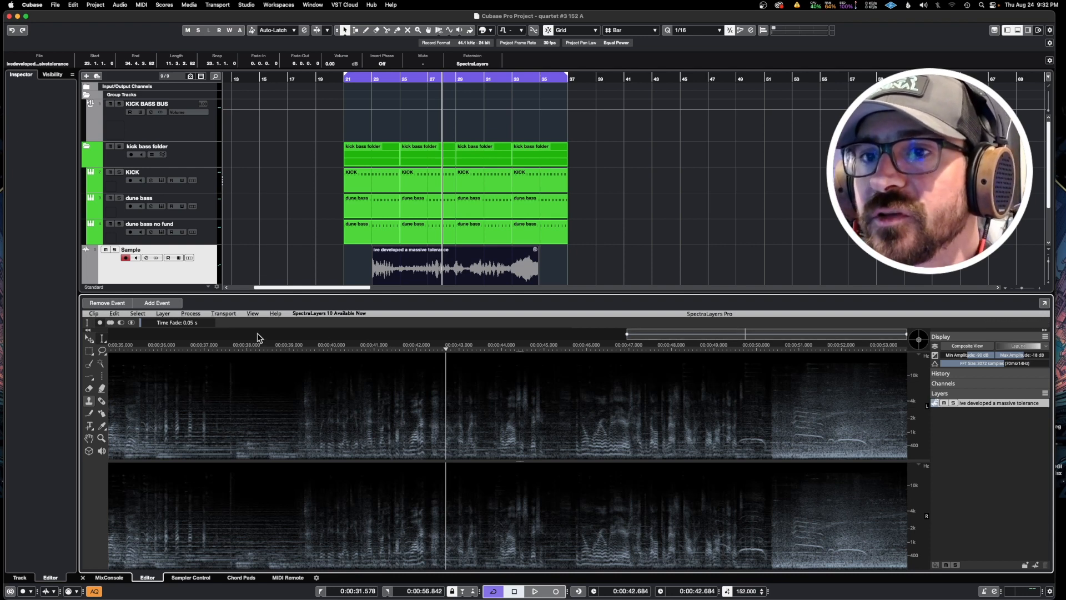
{"action": "left_click", "coordinate": [163, 313]}
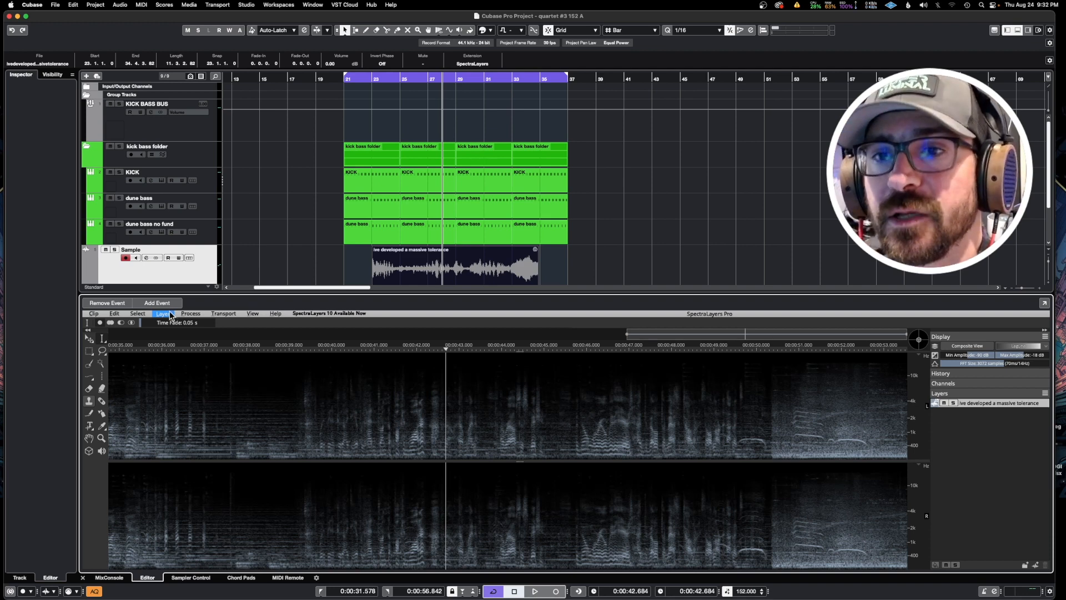
Bring up Layer > Unmix Stems in SpectraLayers and move its dialog aside
{"action": "left_click", "coordinate": [162, 313]}
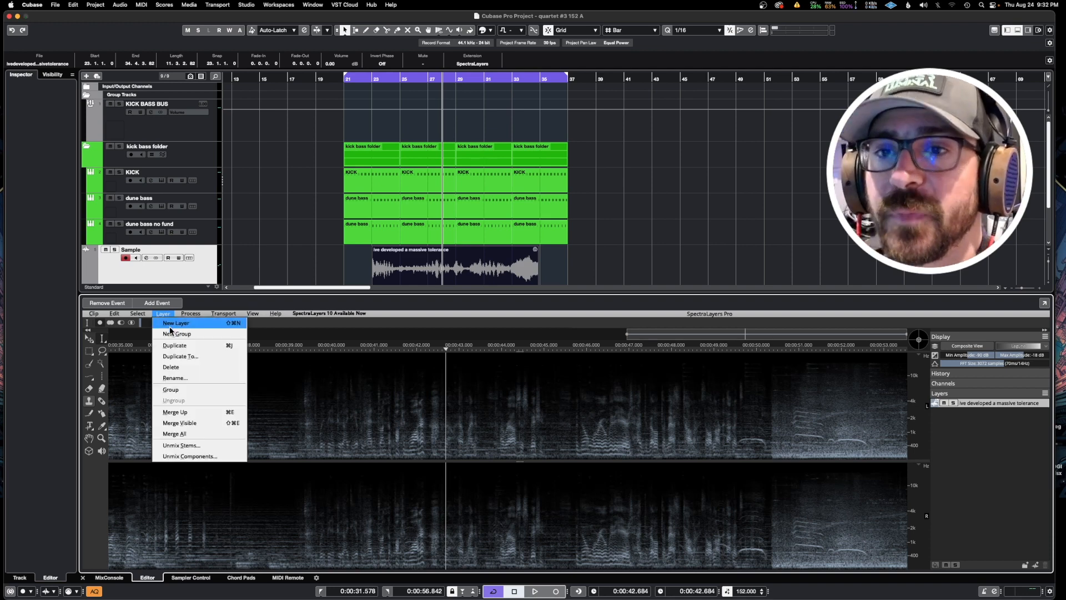
{"action": "mouse_move", "coordinate": [202, 456]}
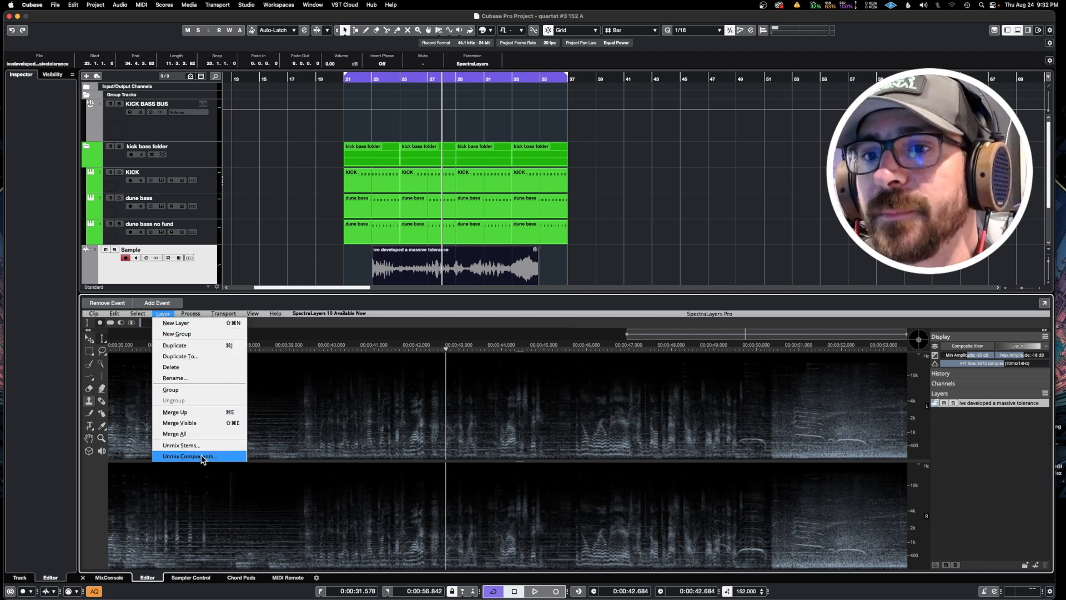
{"action": "mouse_move", "coordinate": [194, 444]}
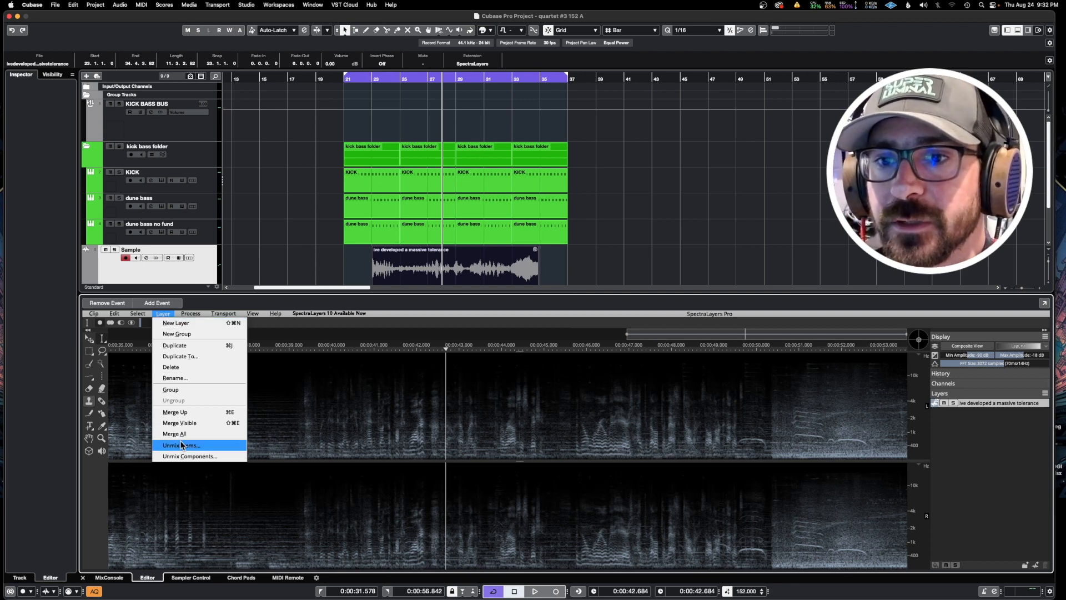
{"action": "left_click", "coordinate": [180, 444]}
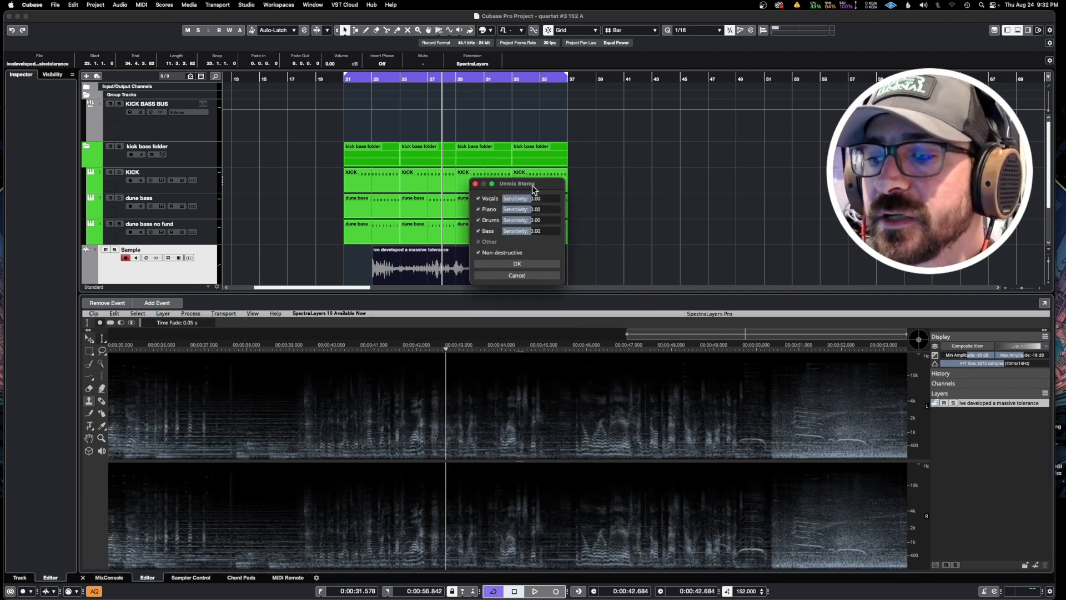
{"action": "left_click_drag", "start_coordinate": [517, 183], "coordinate": [445, 277]}
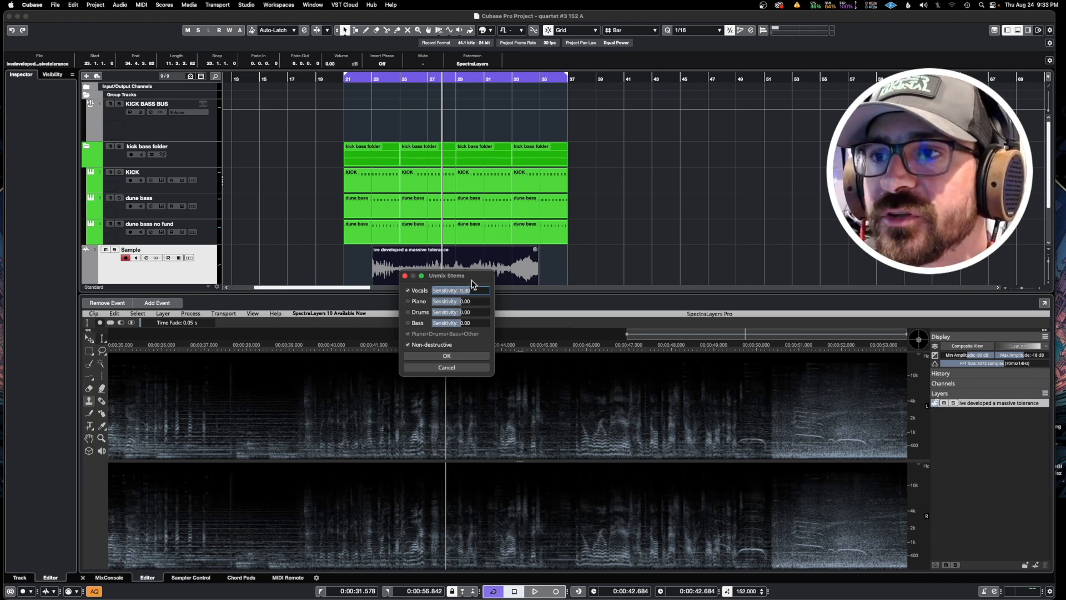
{"action": "mouse_move", "coordinate": [393, 325]}
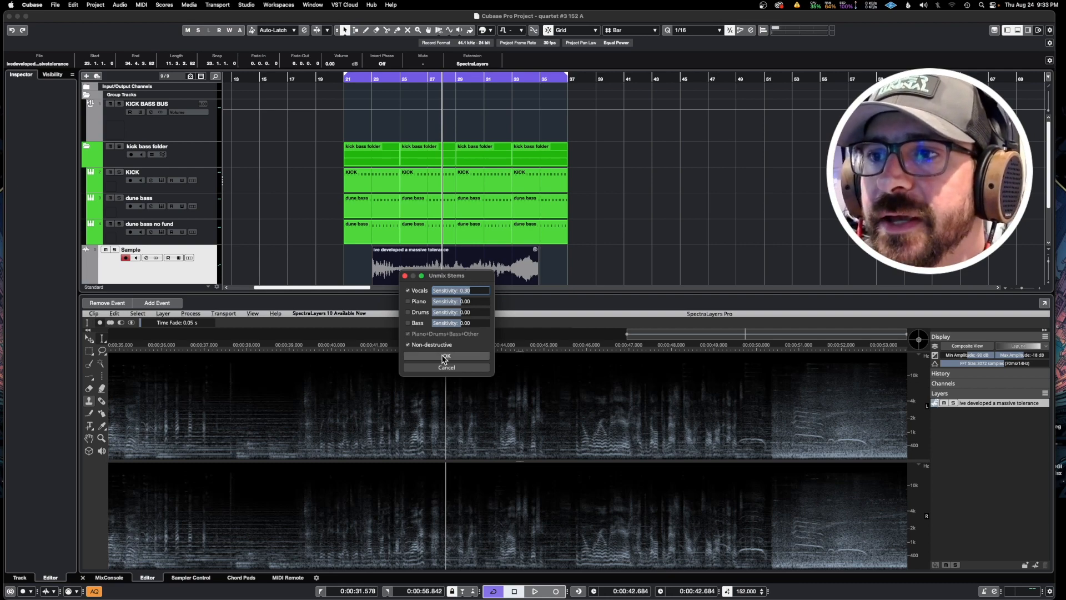
Confirm Unmix Stems to split the sample into Vocals and background layers
{"action": "left_click", "coordinate": [446, 355]}
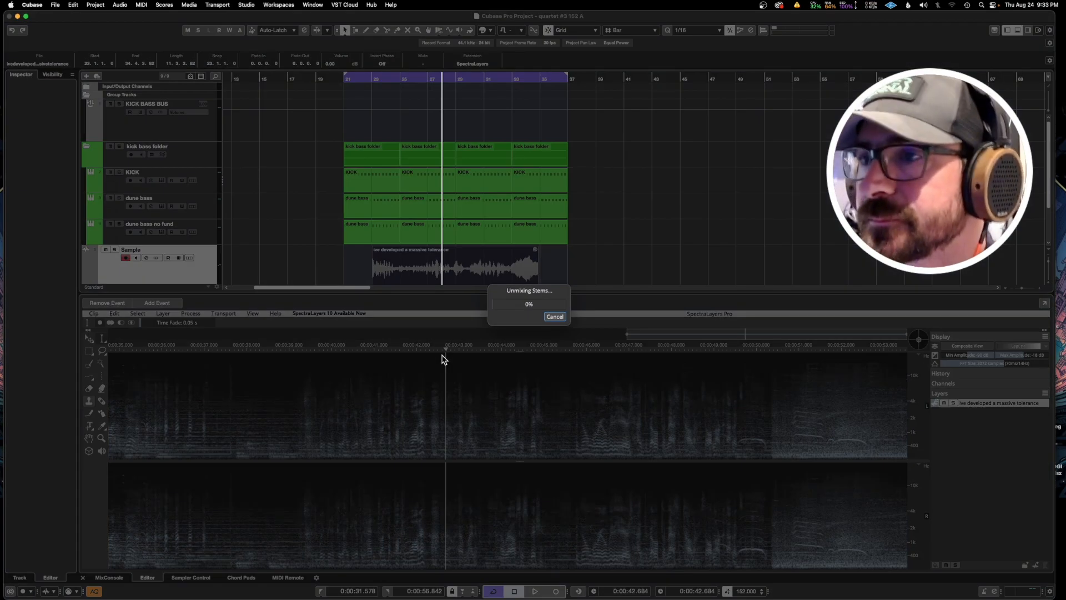
{"action": "mouse_move", "coordinate": [481, 413]}
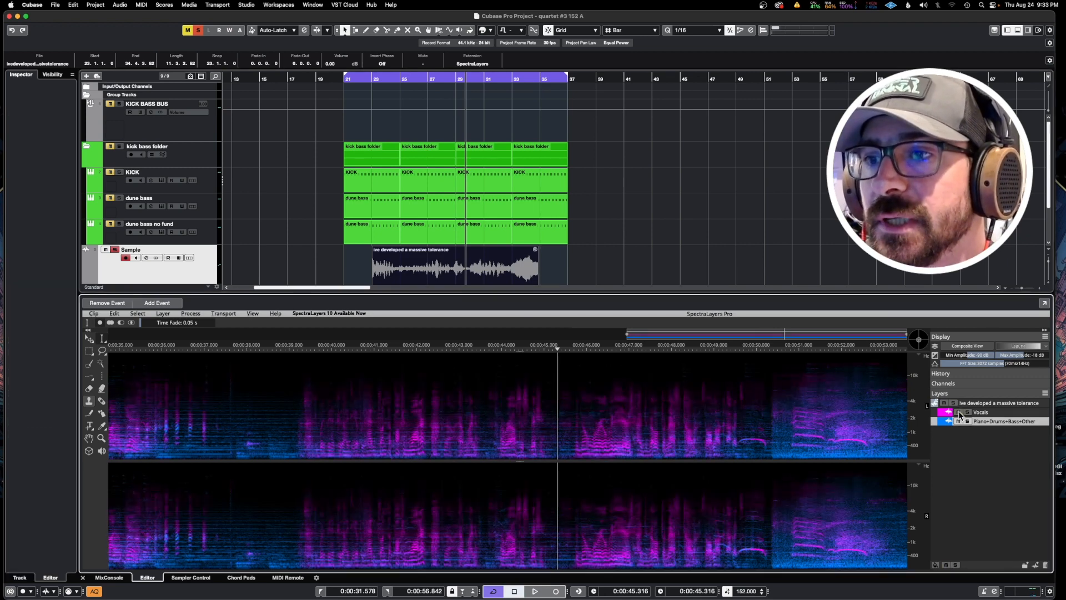
Mute the Piano+Drums+Bass+Other background layer
{"action": "left_click", "coordinate": [959, 412]}
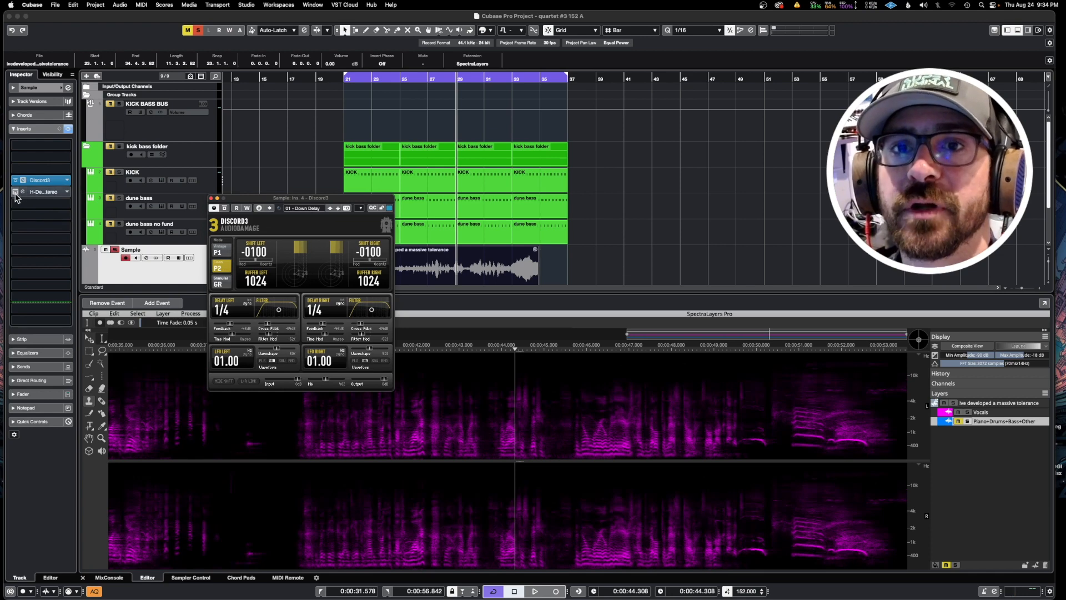
Show the H-Delay editor alongside Discord3 and audition the delays on the vocals
{"action": "left_click", "coordinate": [39, 191]}
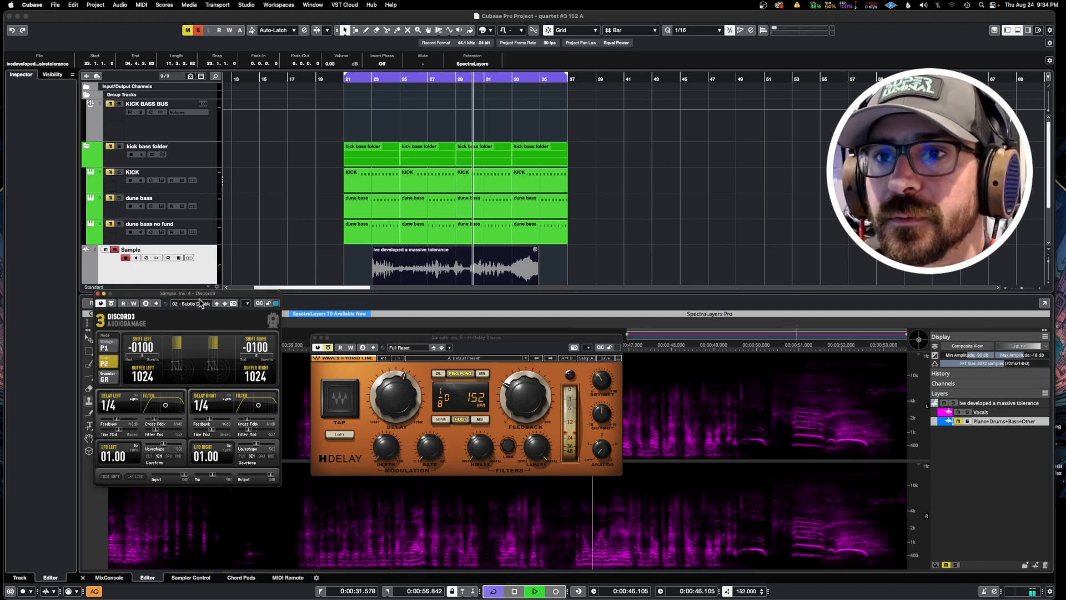
{"action": "left_click", "coordinate": [192, 303]}
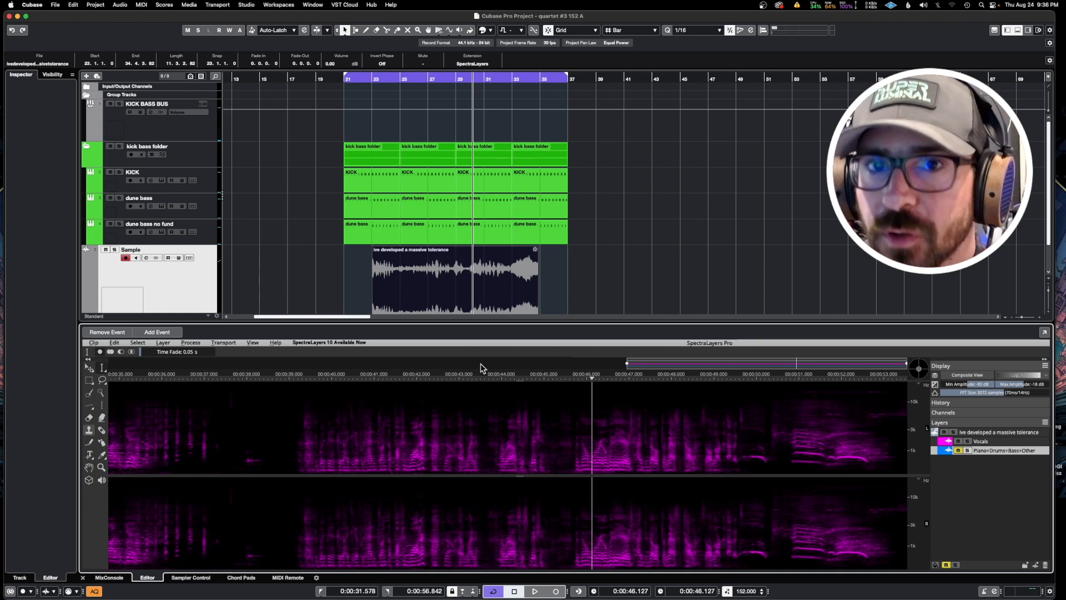
{"action": "mouse_move", "coordinate": [475, 335]}
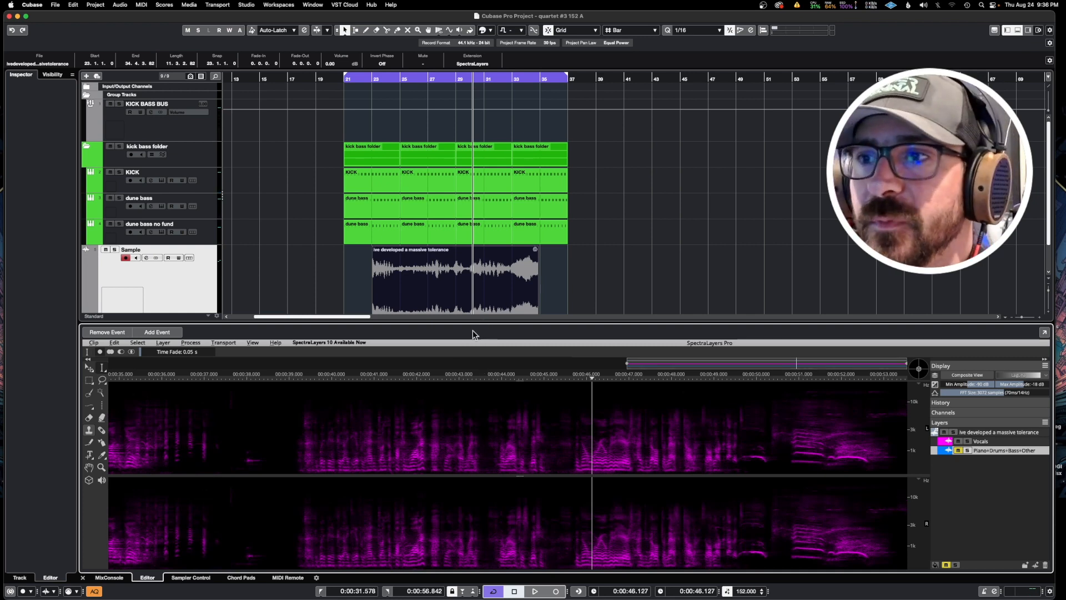